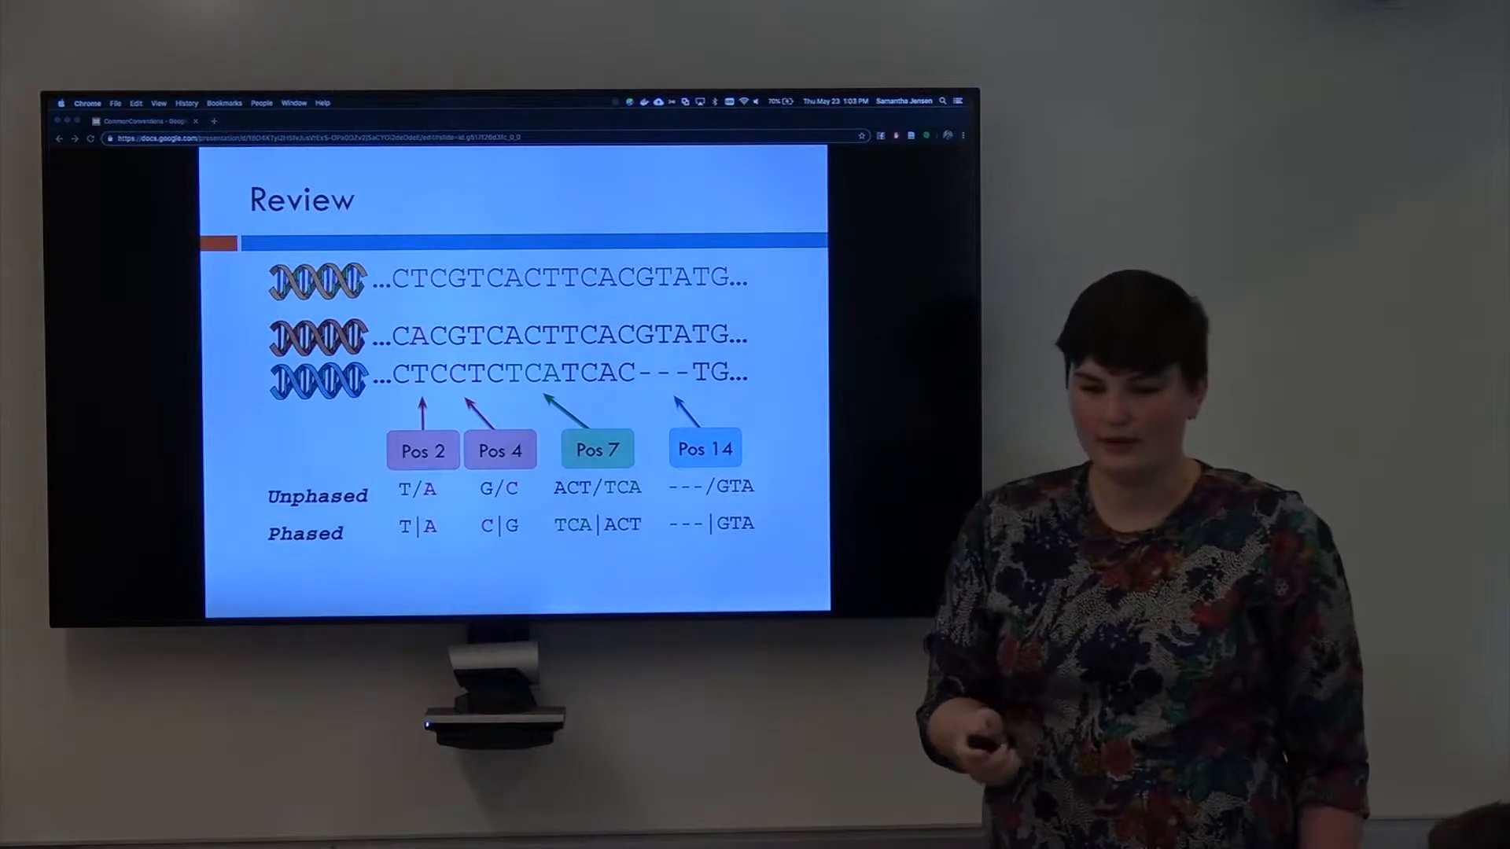
key(right)
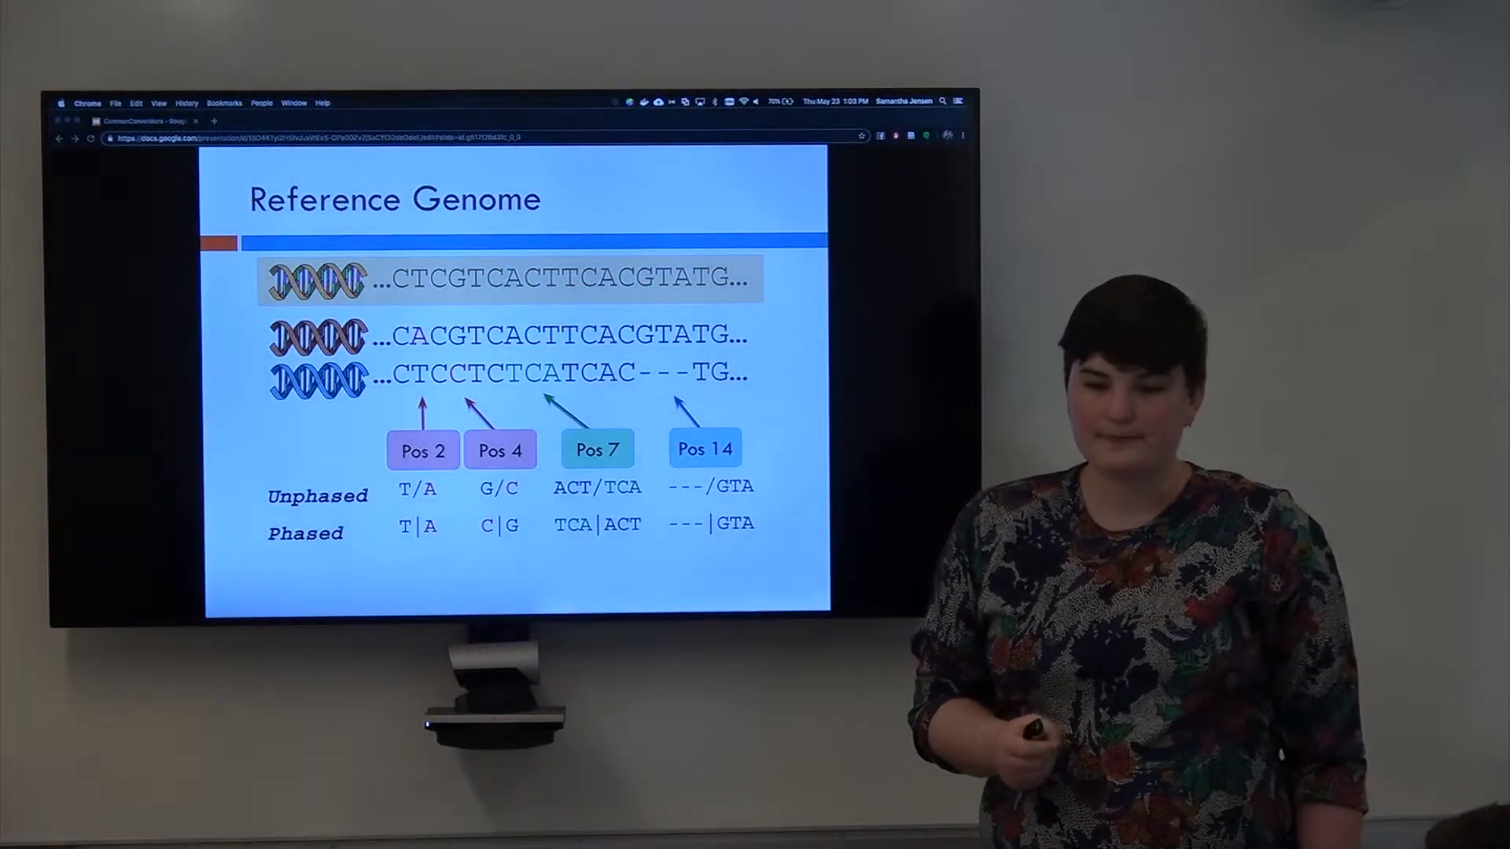